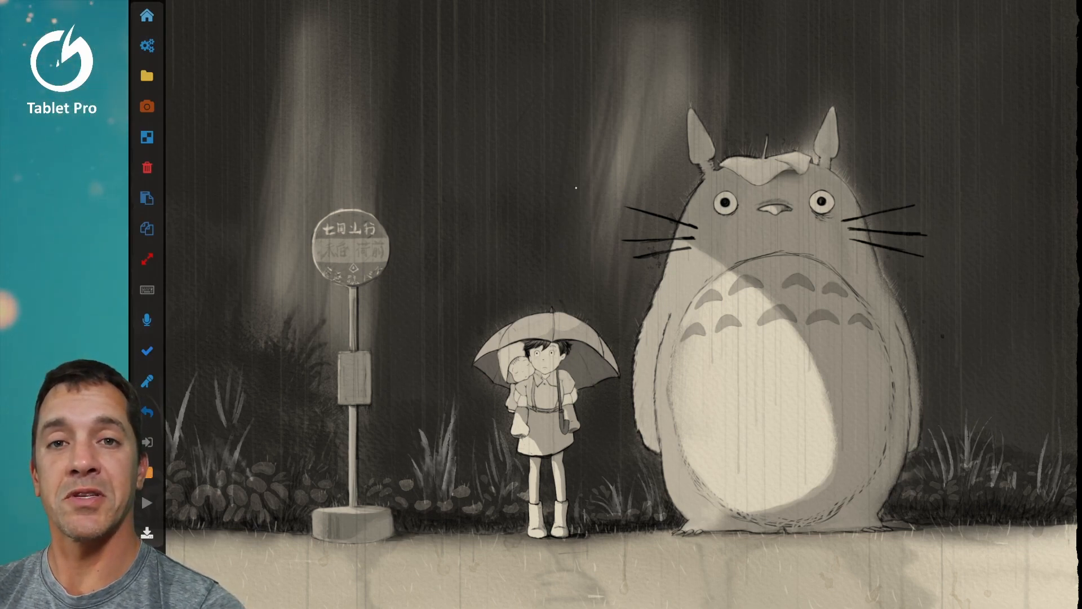
Bring up the radial menu from the side toolbar's radial button.
left_click(578, 186)
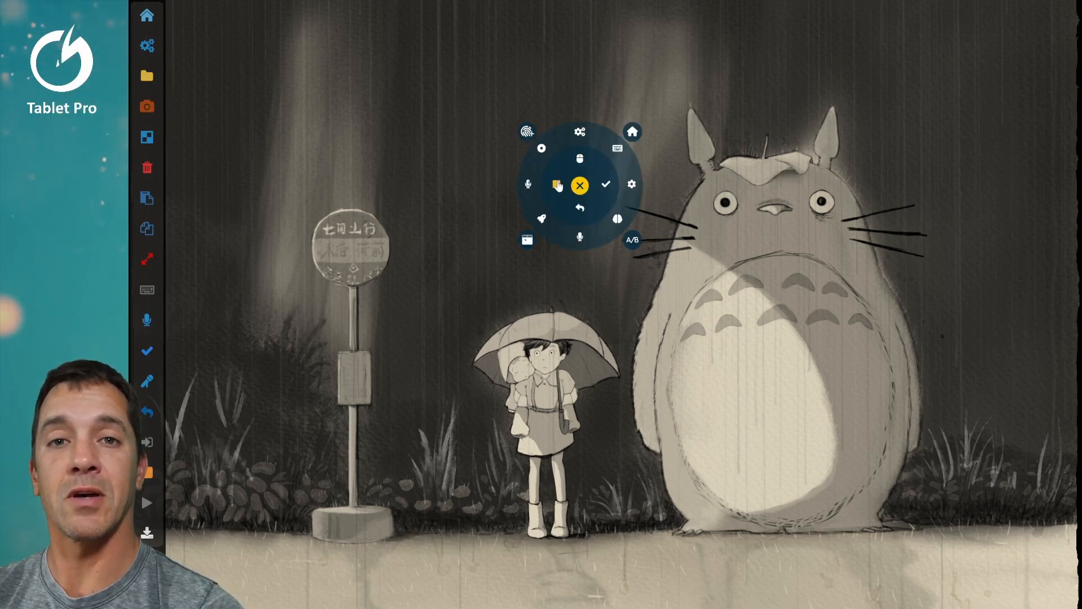
mouse_move(632, 132)
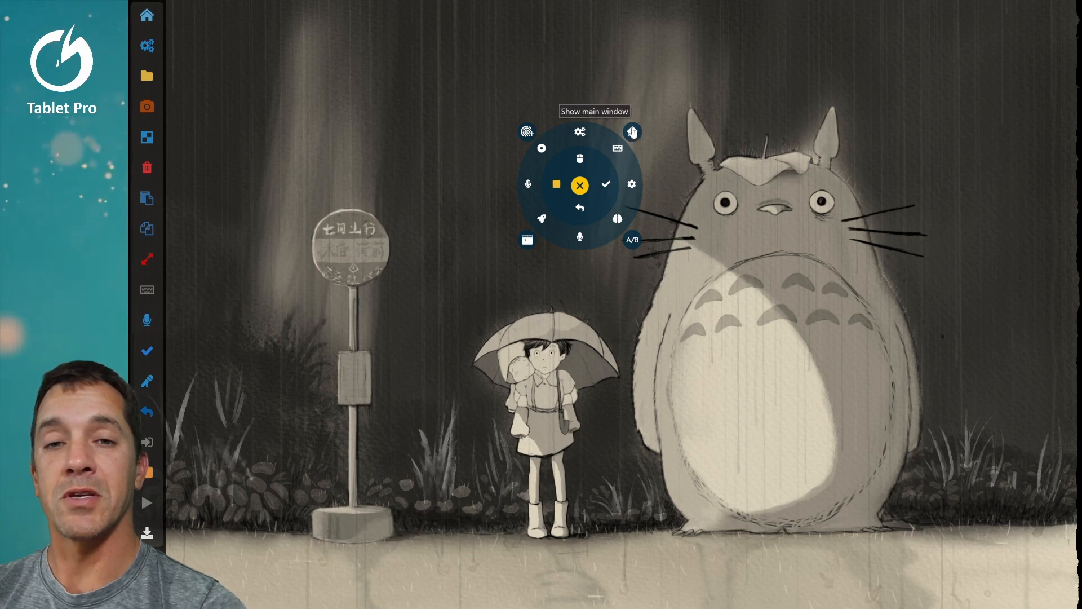
Show the STUDIO Main Panel with the Default Preset's pen settings.
left_click(631, 132)
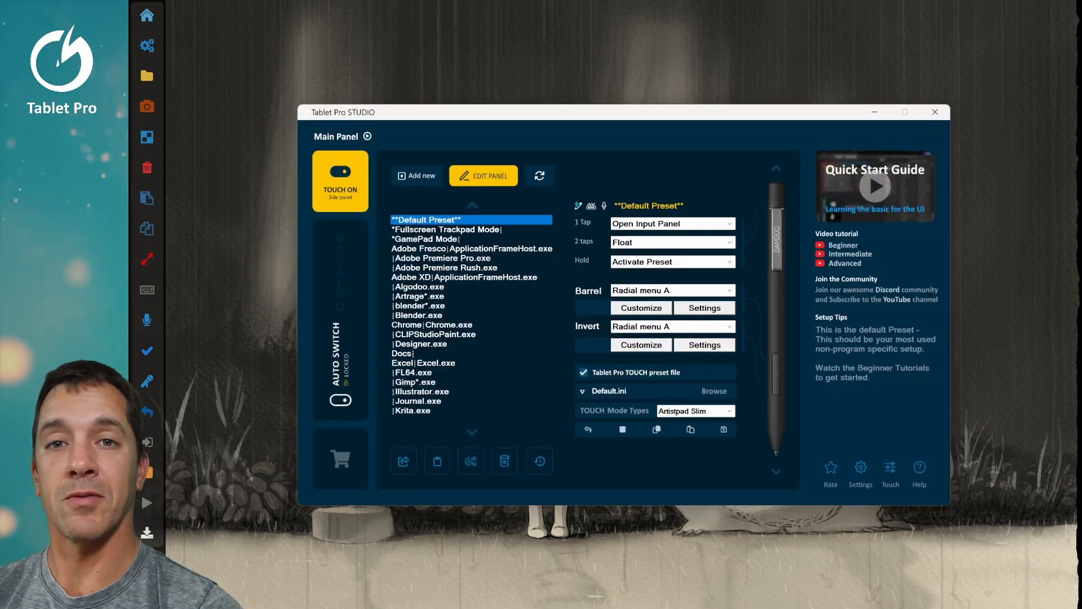
left_click(936, 112)
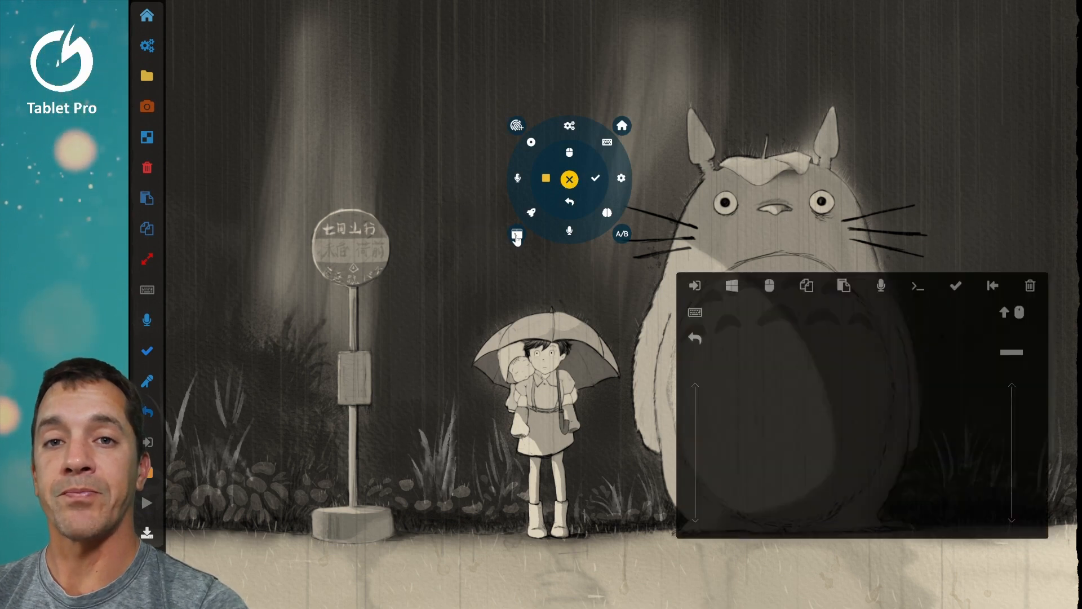
mouse_move(348, 136)
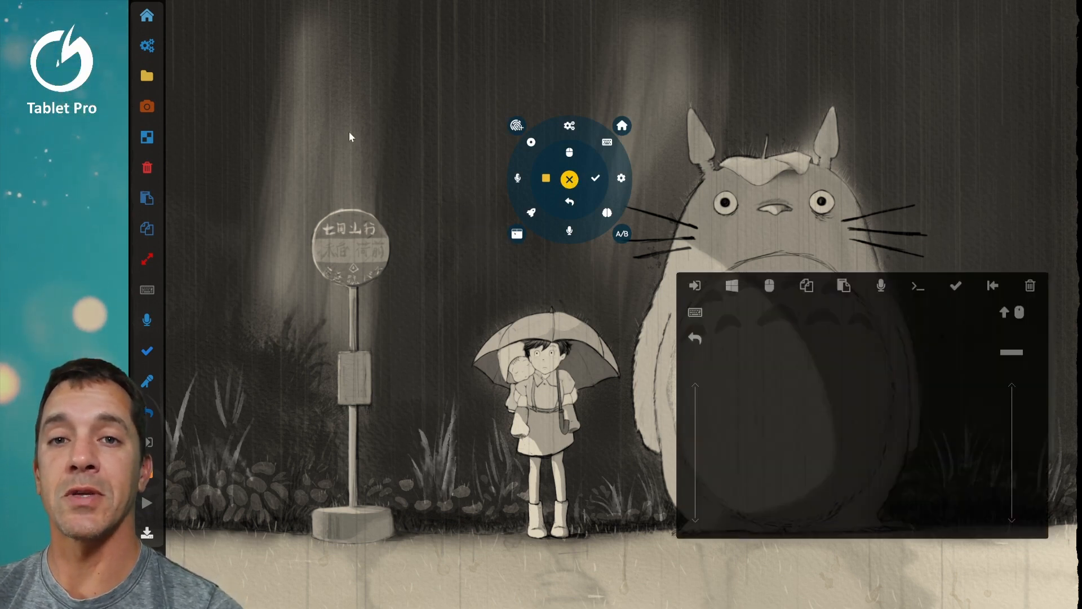
mouse_move(690, 210)
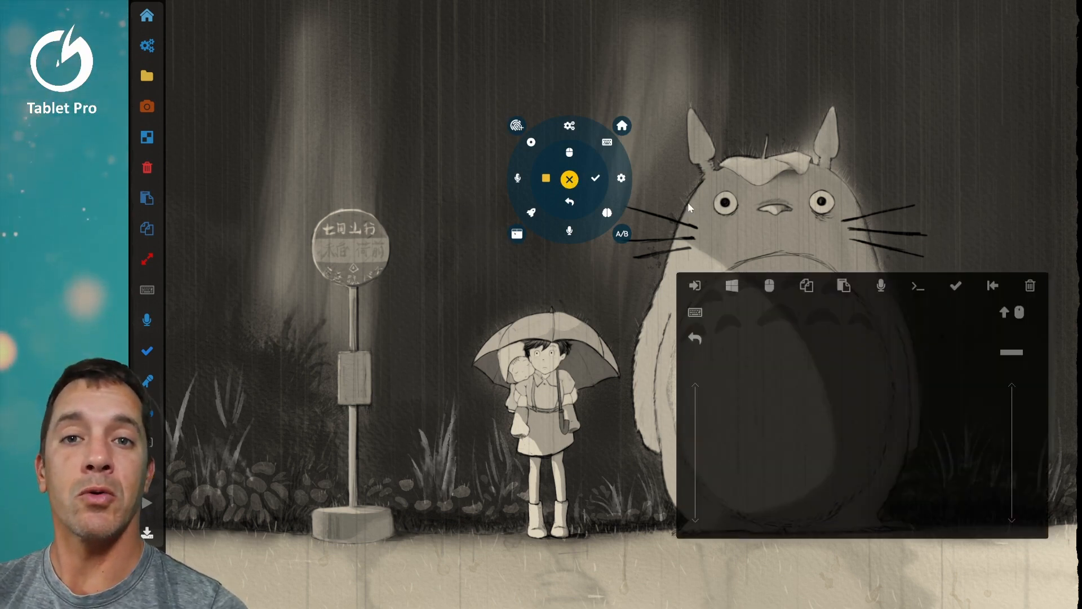
mouse_move(387, 246)
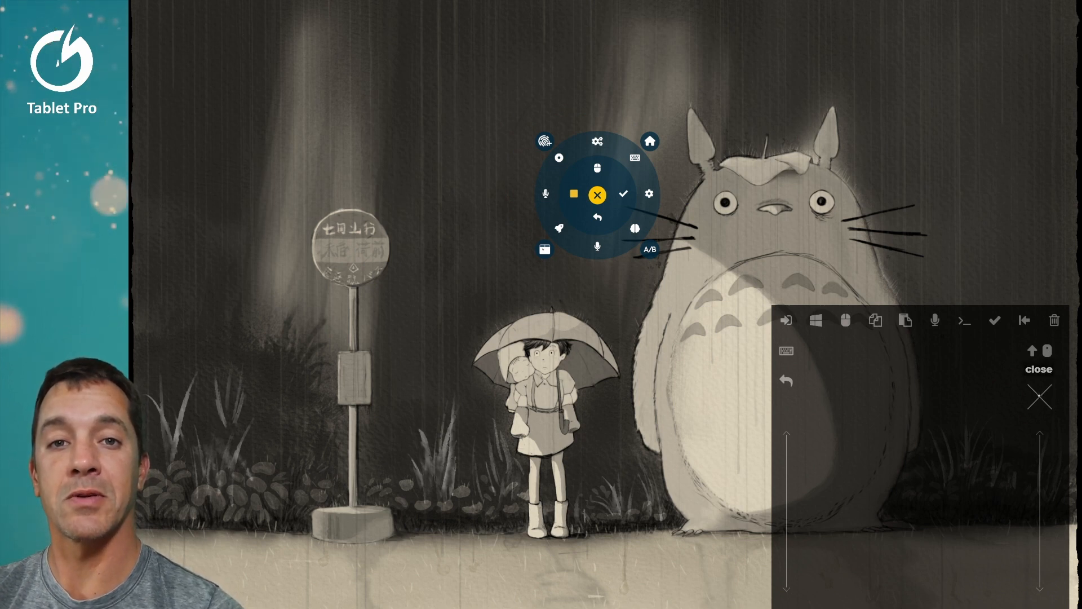
Switch to radial menu B with its CTL and ALT modifier shortcuts.
left_click(1039, 397)
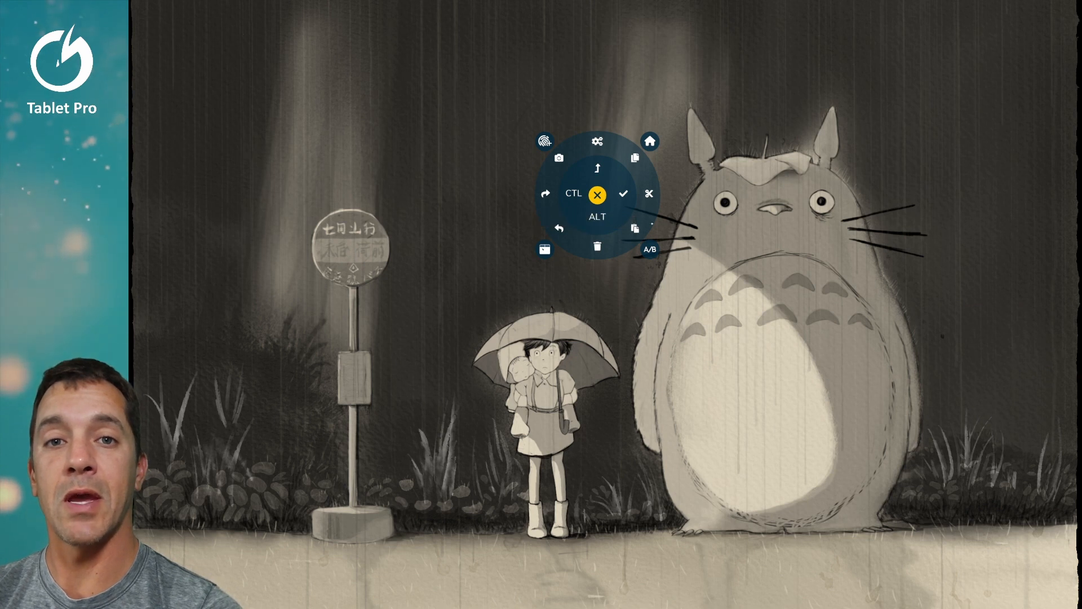
mouse_move(649, 248)
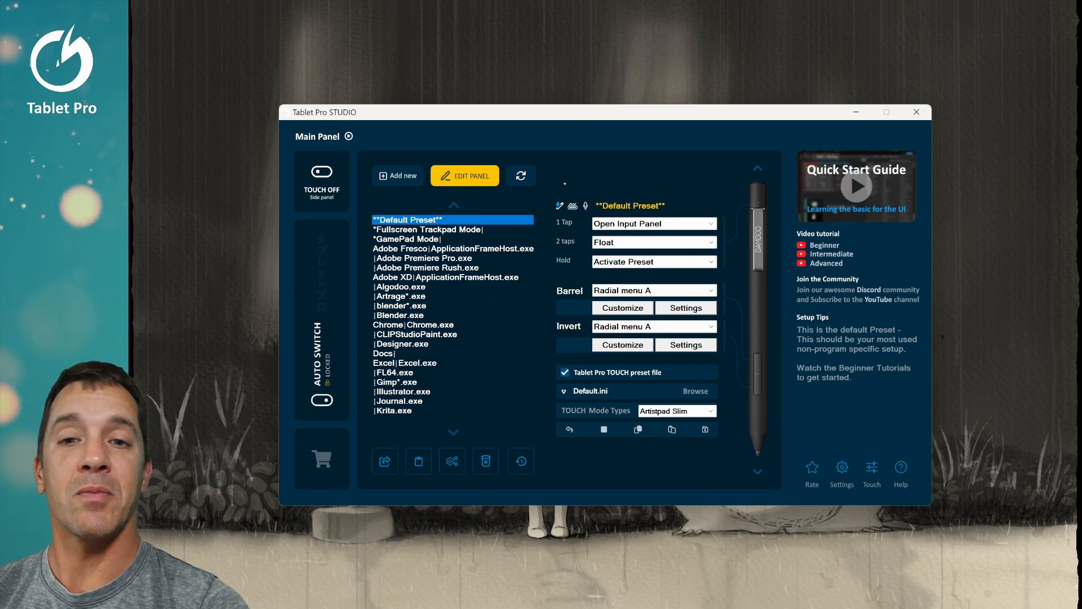
mouse_move(493, 190)
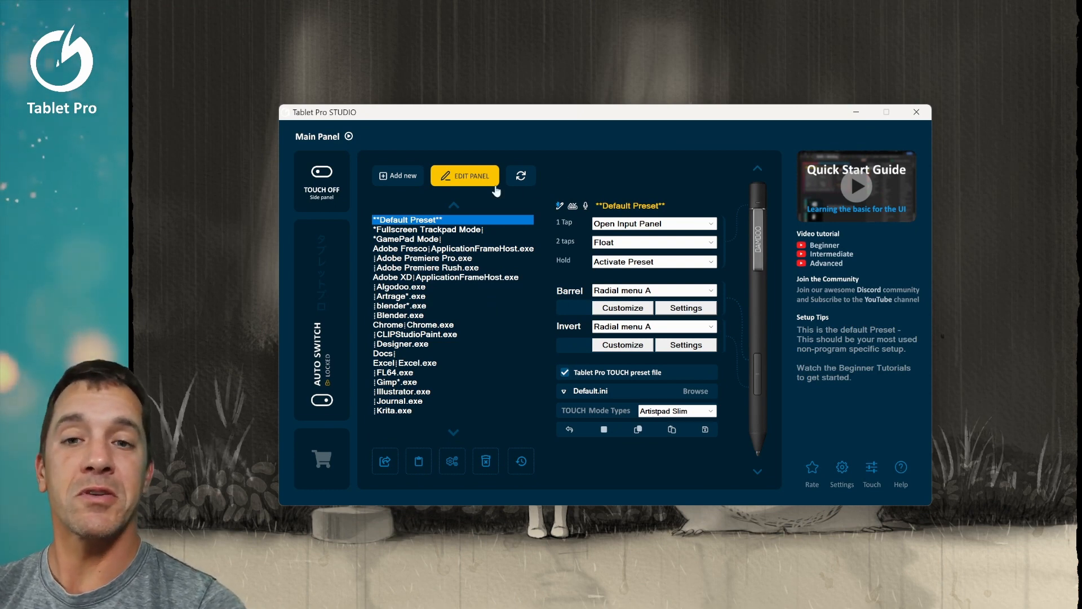
mouse_move(521, 176)
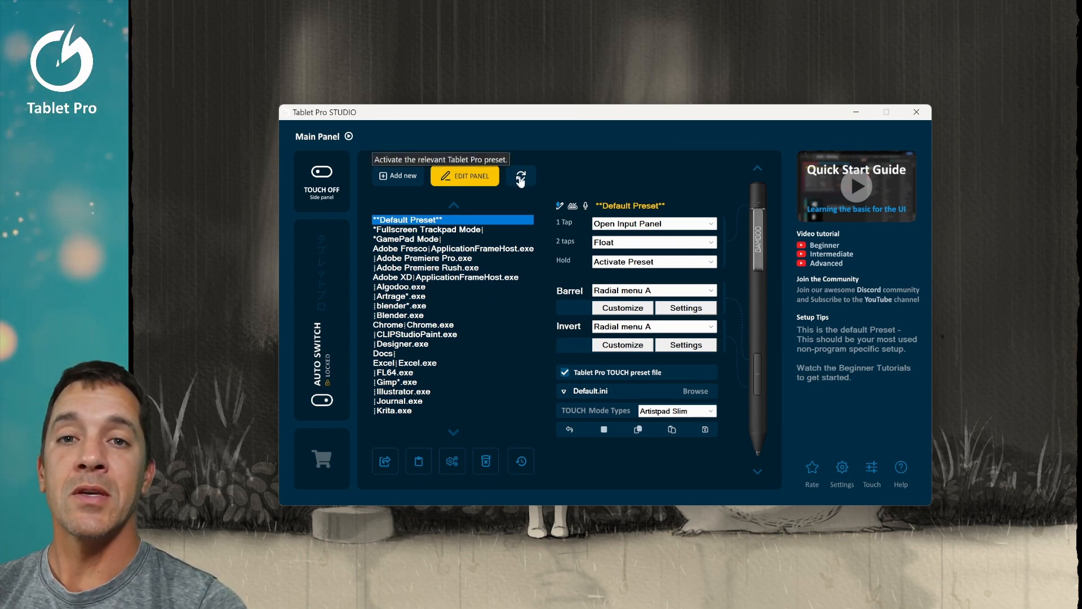
Activate the relevant preset, then select the Blender.exe preset in the list.
left_click(321, 171)
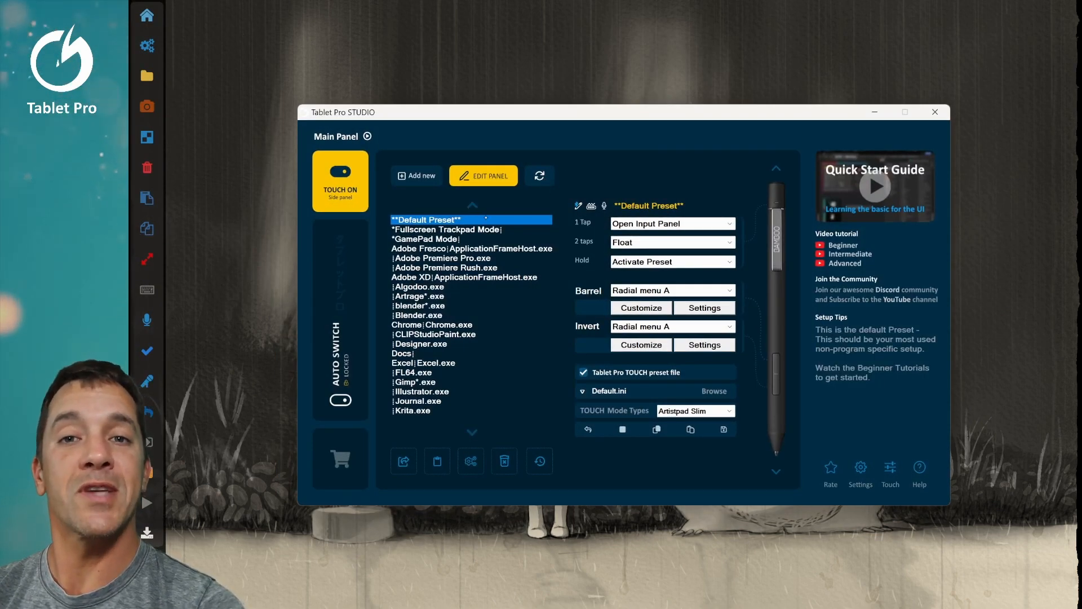
left_click(418, 314)
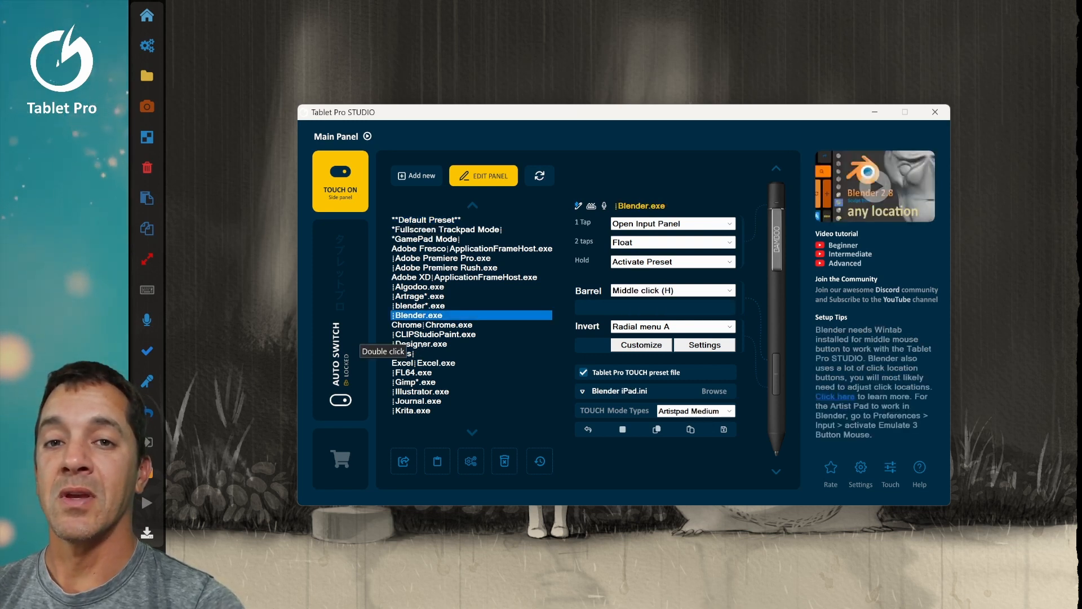
left_click(420, 343)
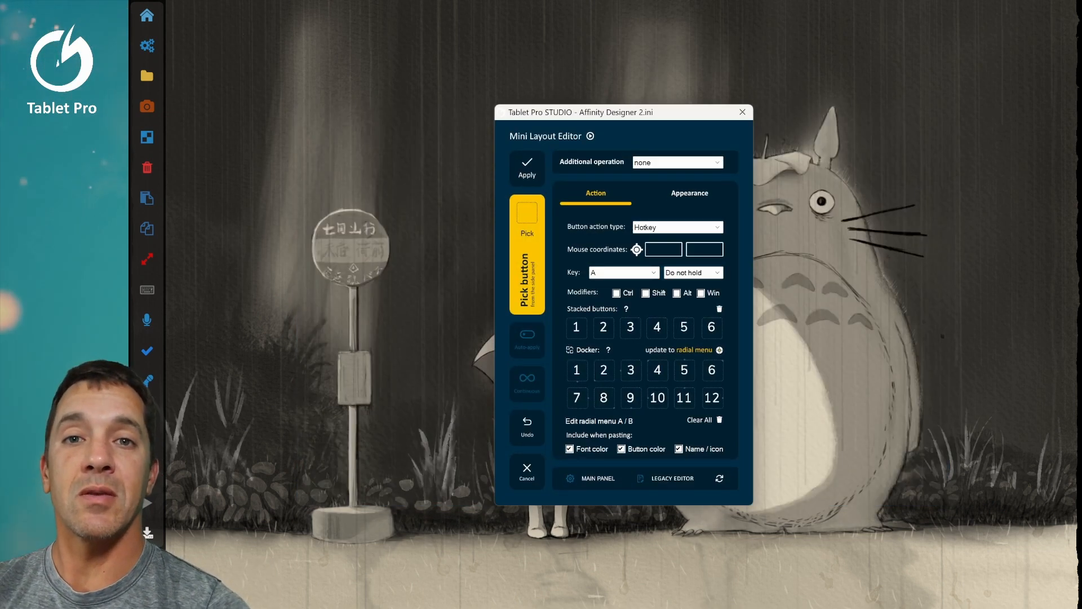
mouse_move(589, 137)
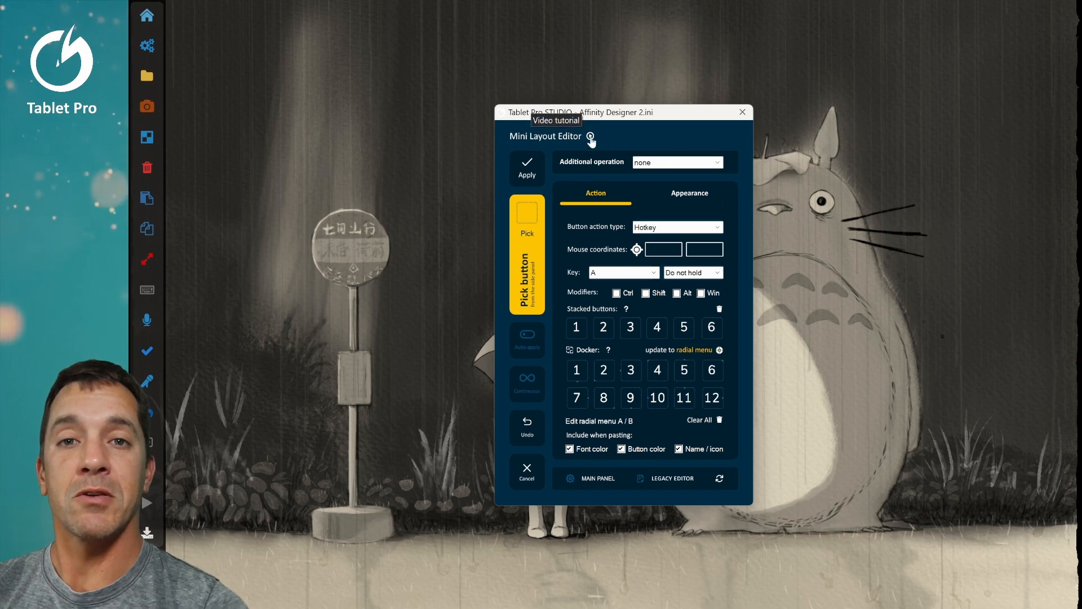
mouse_move(664, 485)
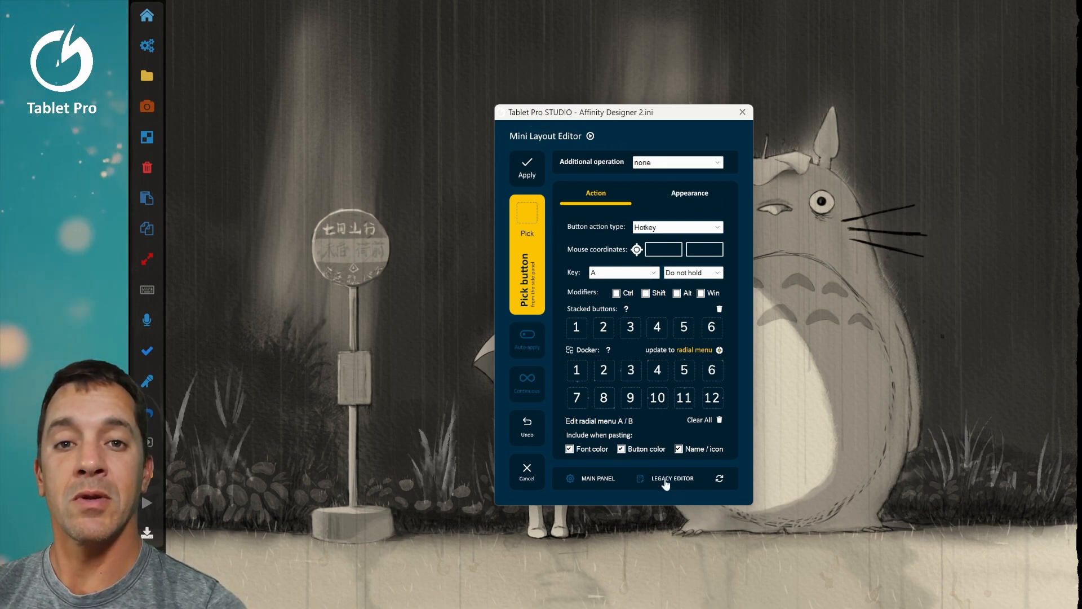
Return to the main panel for Designer.exe and reopen its layout editor.
left_click(597, 478)
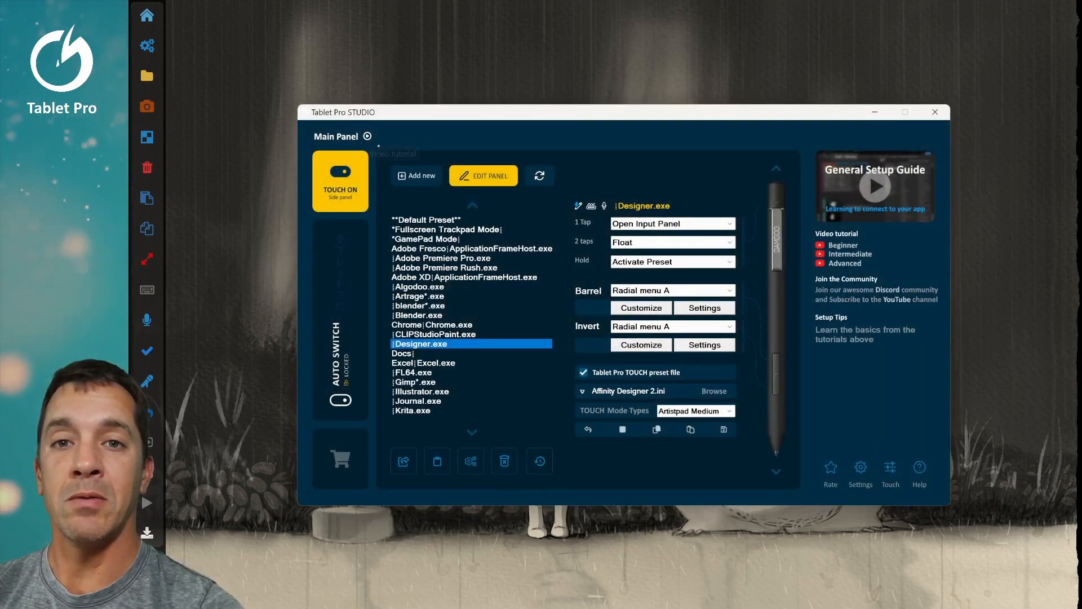
left_click(484, 176)
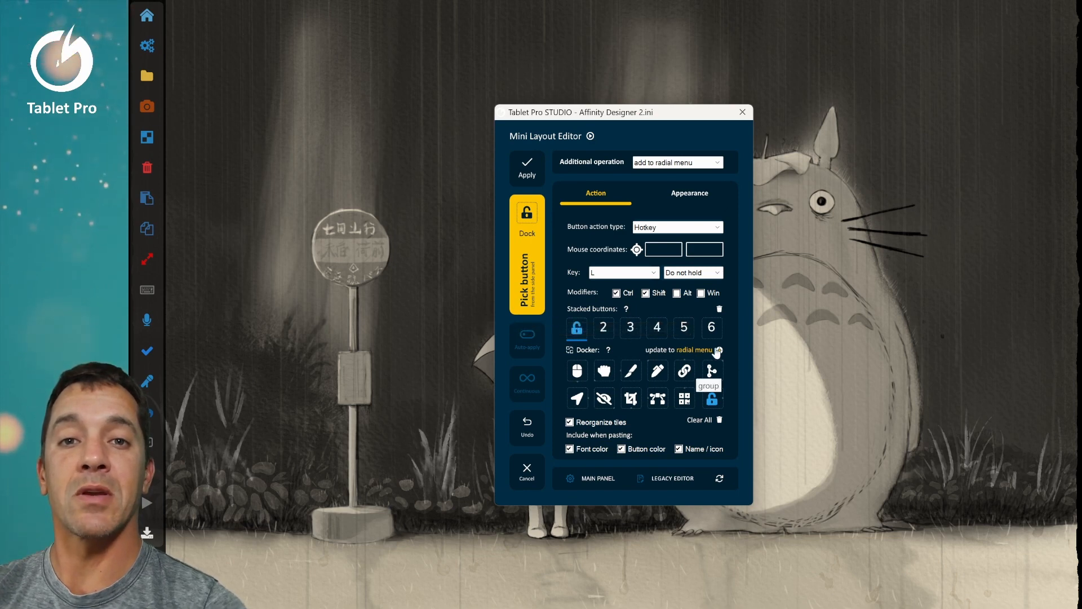
mouse_move(718, 349)
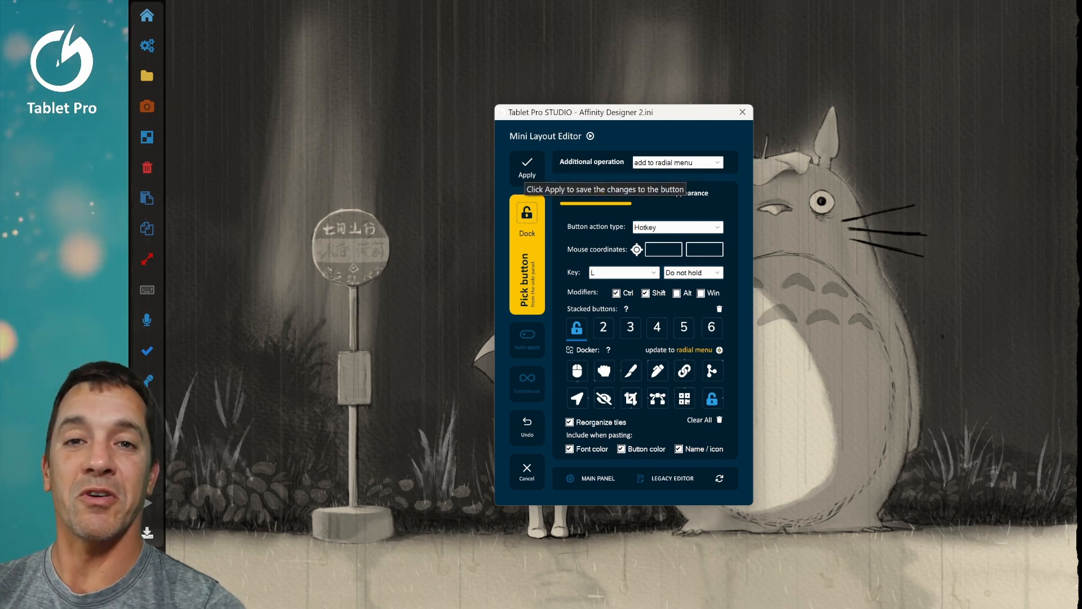
Review the lock button's appearance, then its Action settings, keeping Hotkey as the action type.
left_click(689, 193)
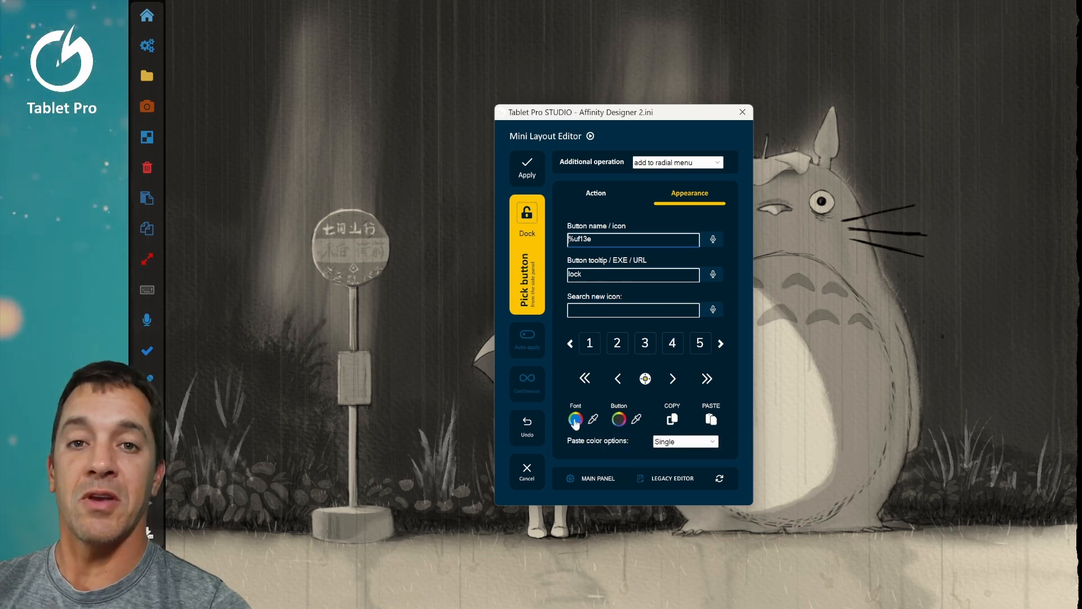
mouse_move(592, 419)
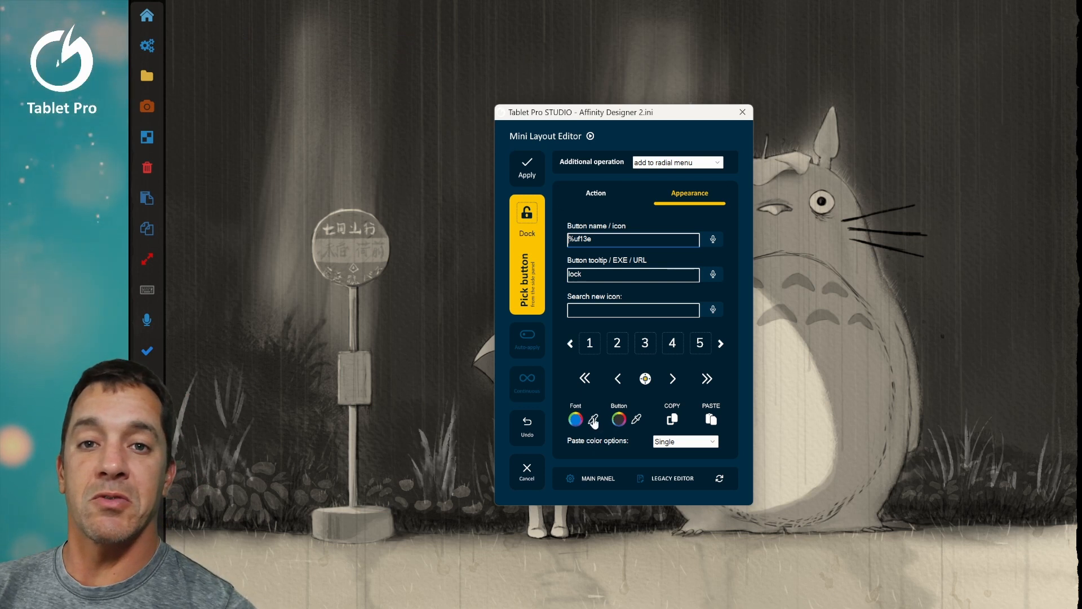
mouse_move(591, 419)
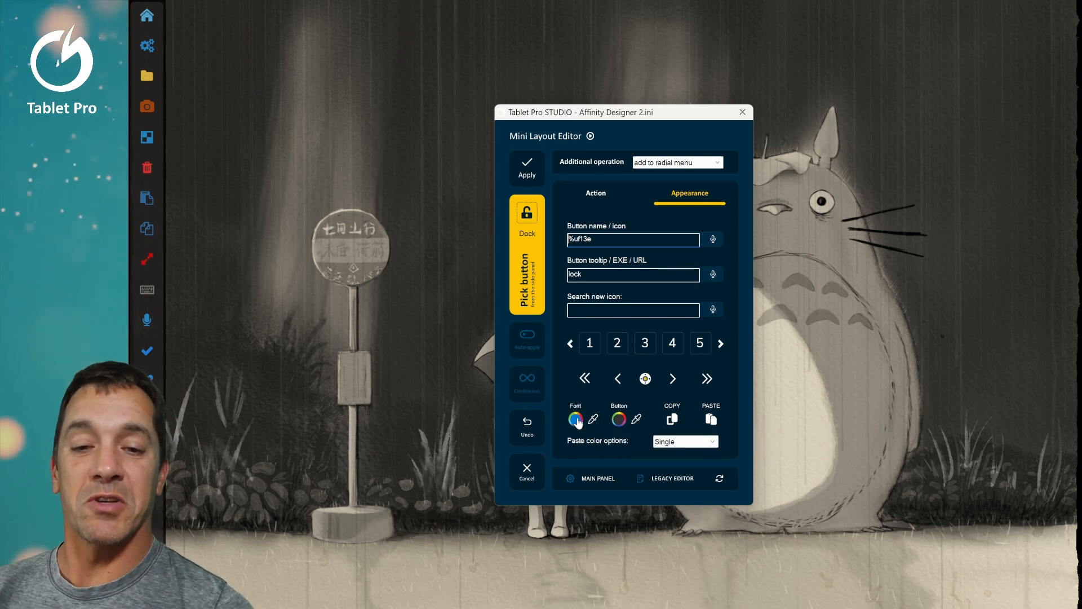
mouse_move(820, 153)
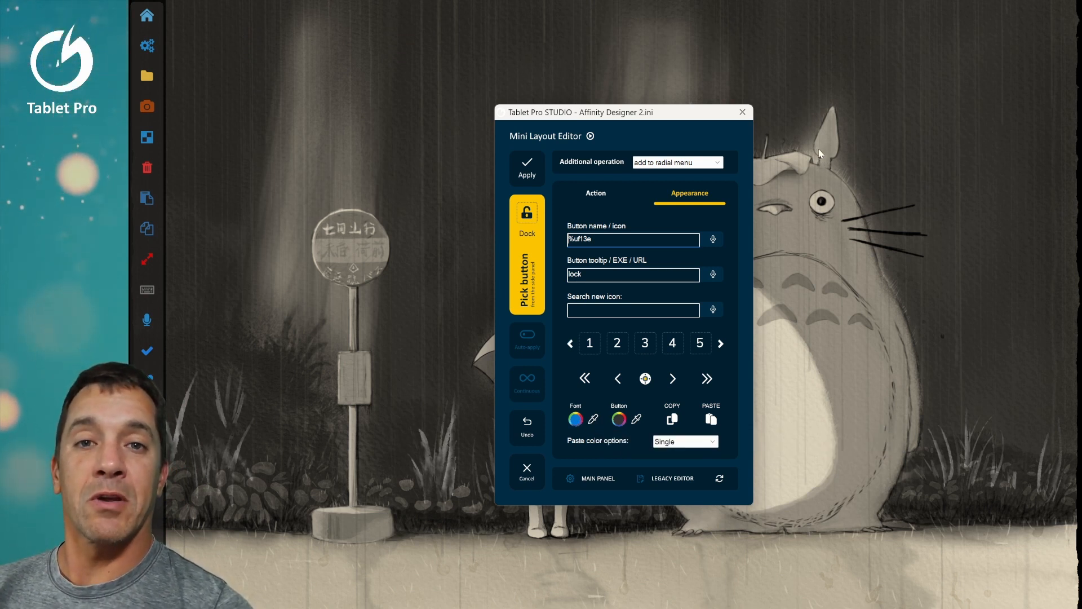
mouse_move(834, 207)
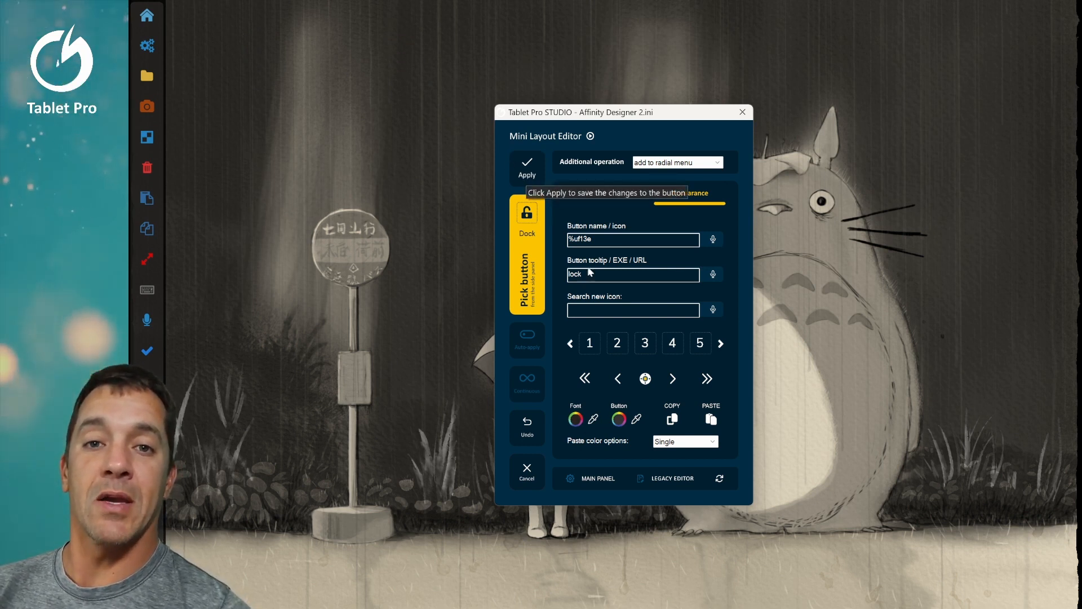
mouse_move(645, 379)
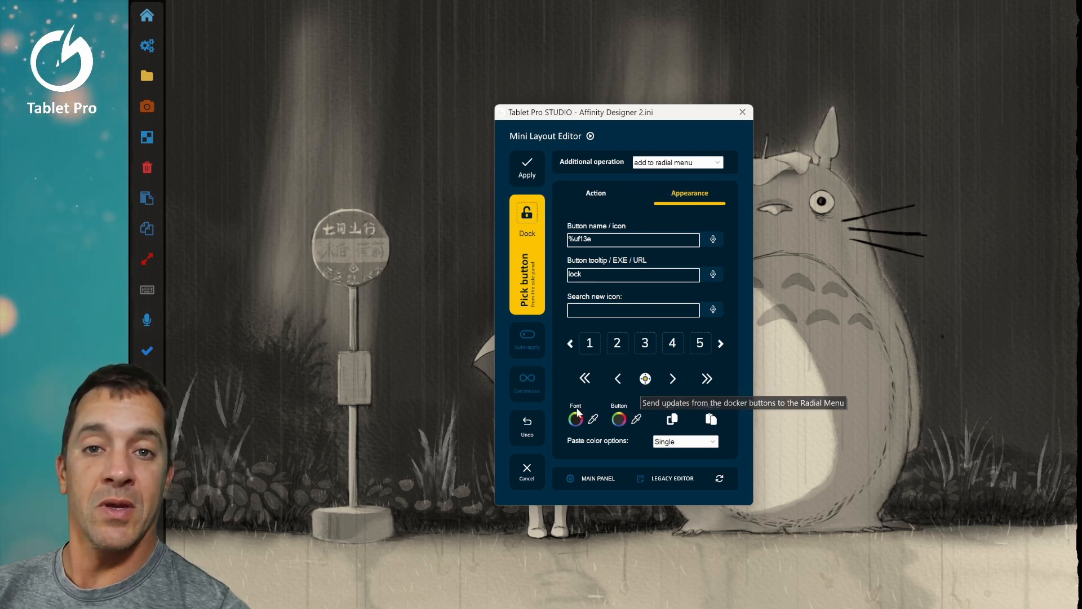
mouse_move(720, 478)
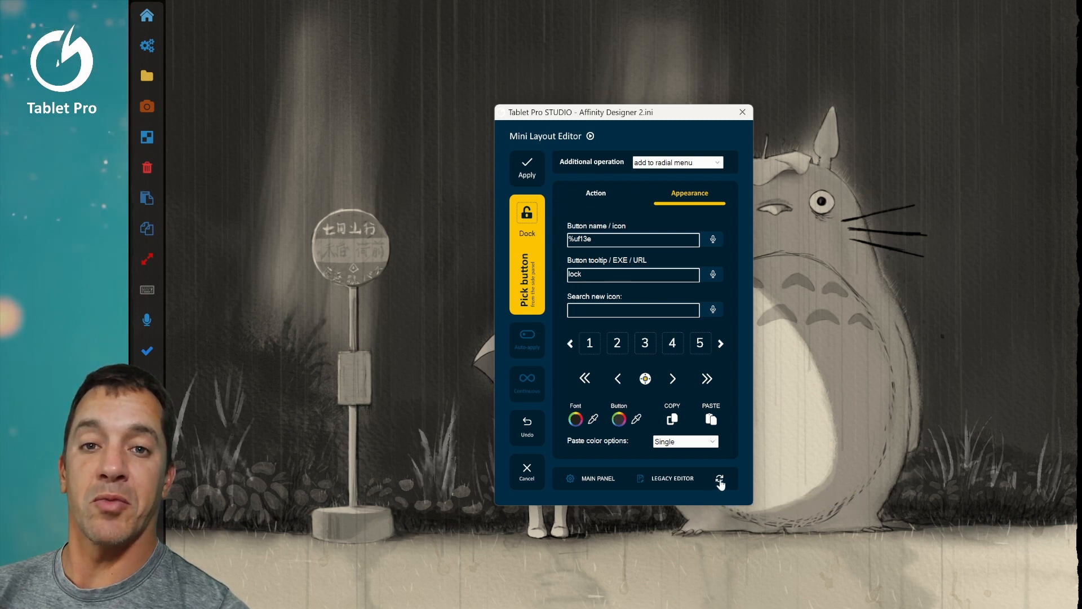
mouse_move(720, 478)
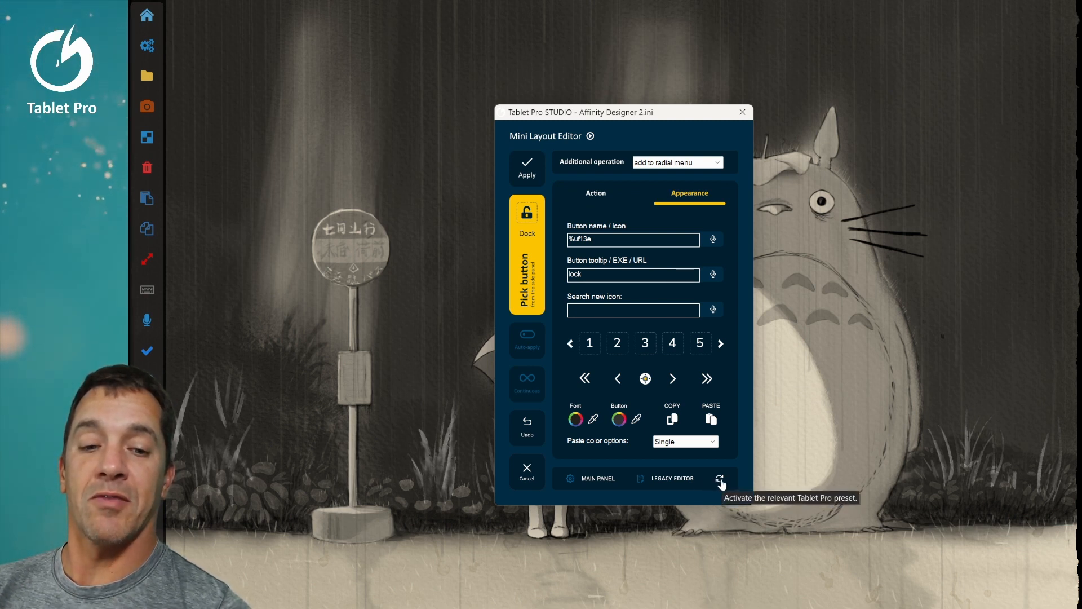
mouse_move(792, 349)
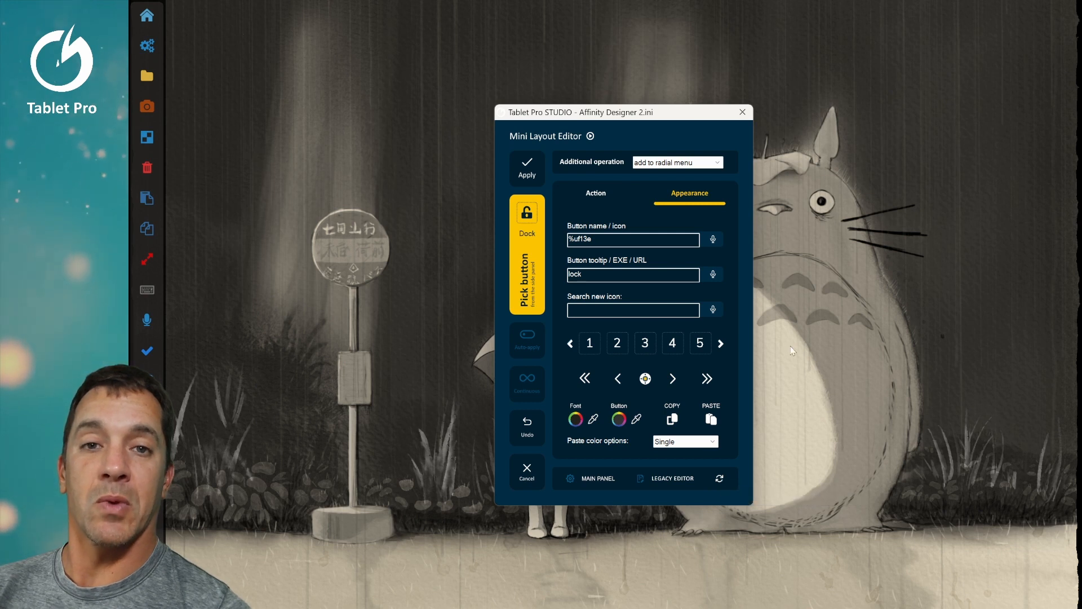
left_click(595, 192)
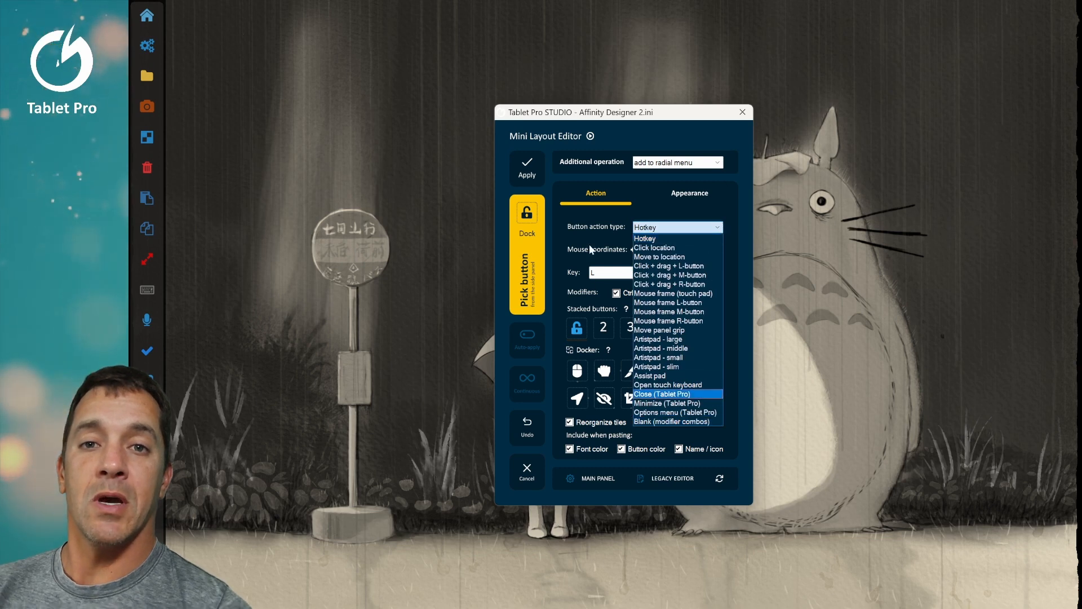
left_click(645, 238)
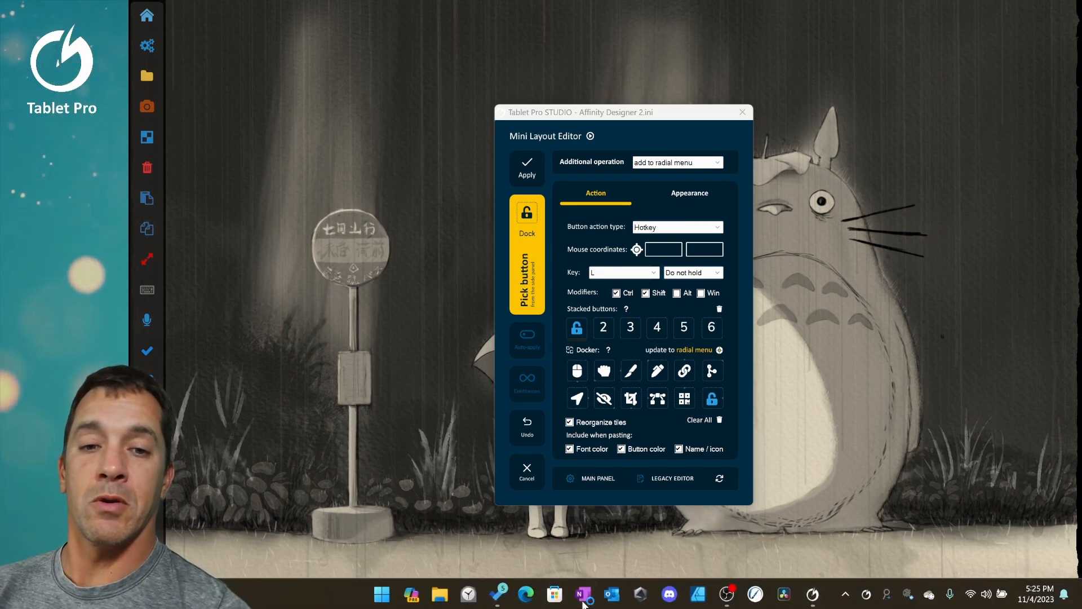
Bring OneNote to the front so the editor loads the OneNote ADVANCED preset.
left_click(583, 594)
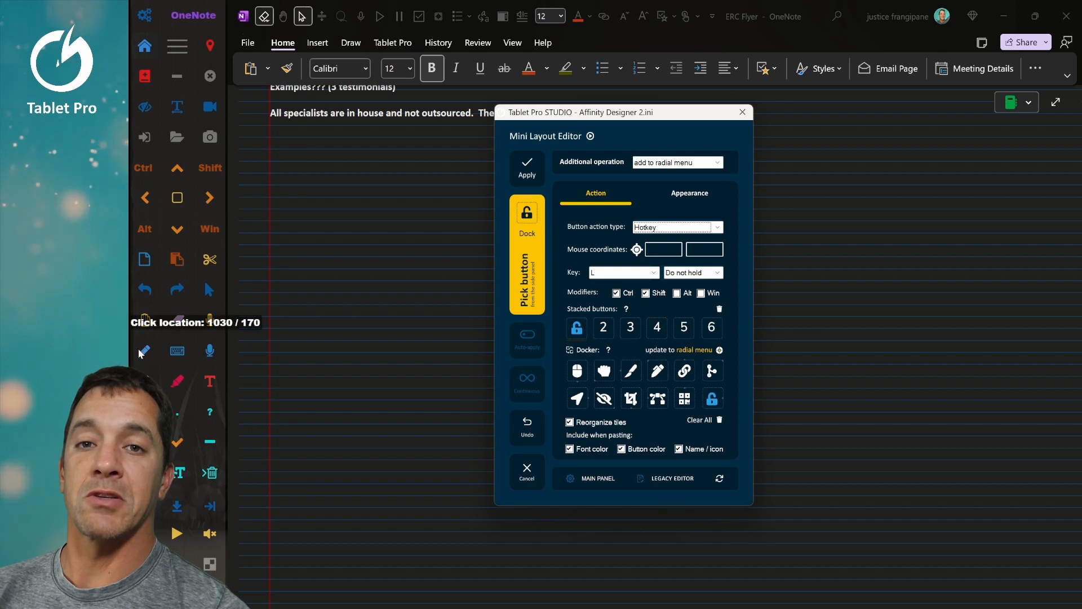
mouse_move(209, 320)
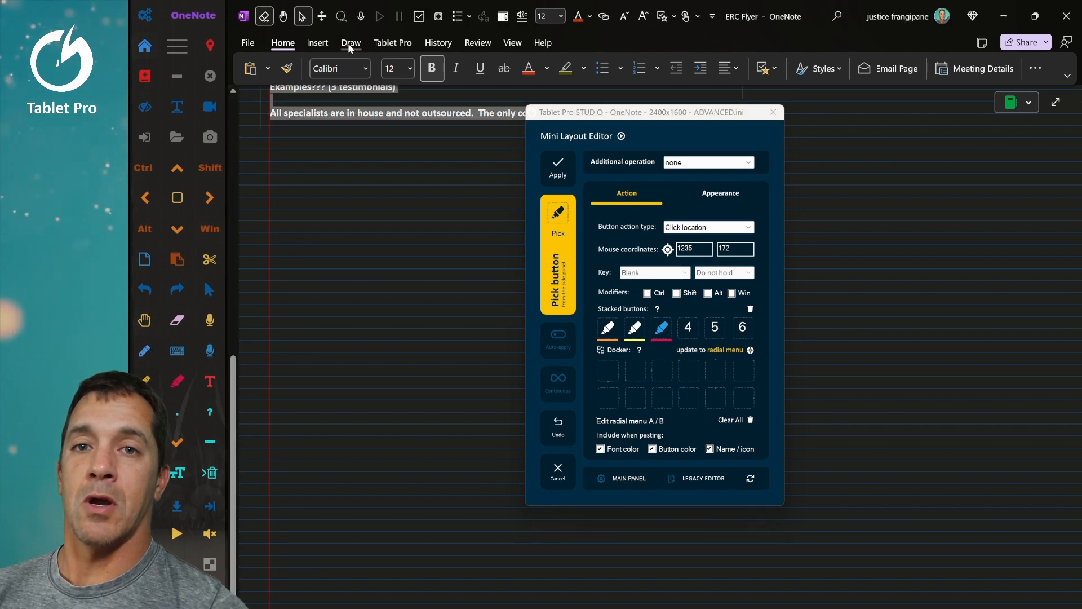
With OneNote's Draw tools shown, pick a new click location at 1246 / 168, check Appearance, and close the editor.
left_click(349, 43)
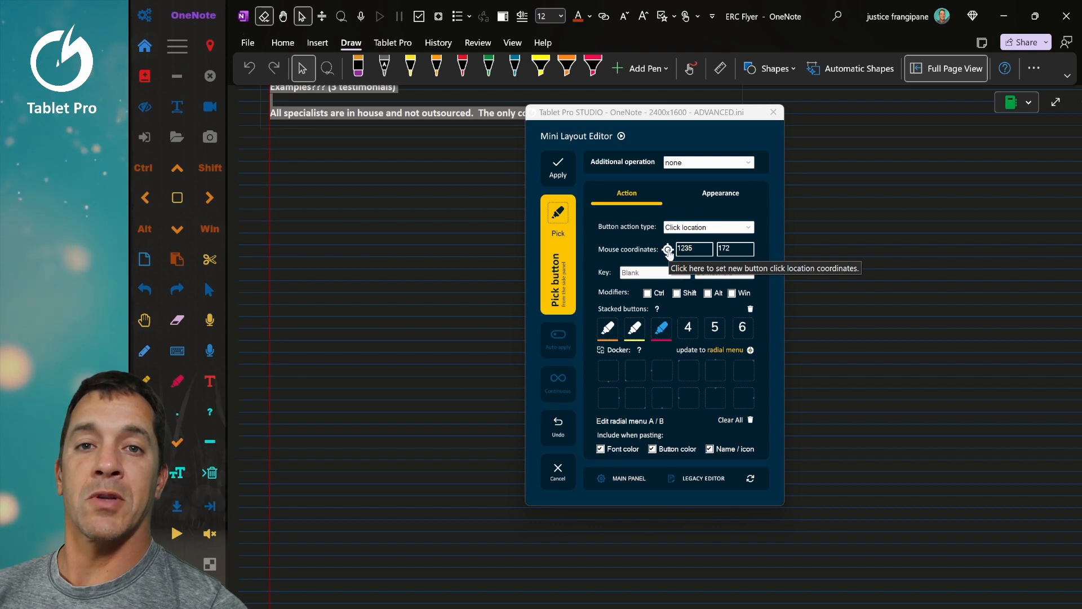
left_click(667, 250)
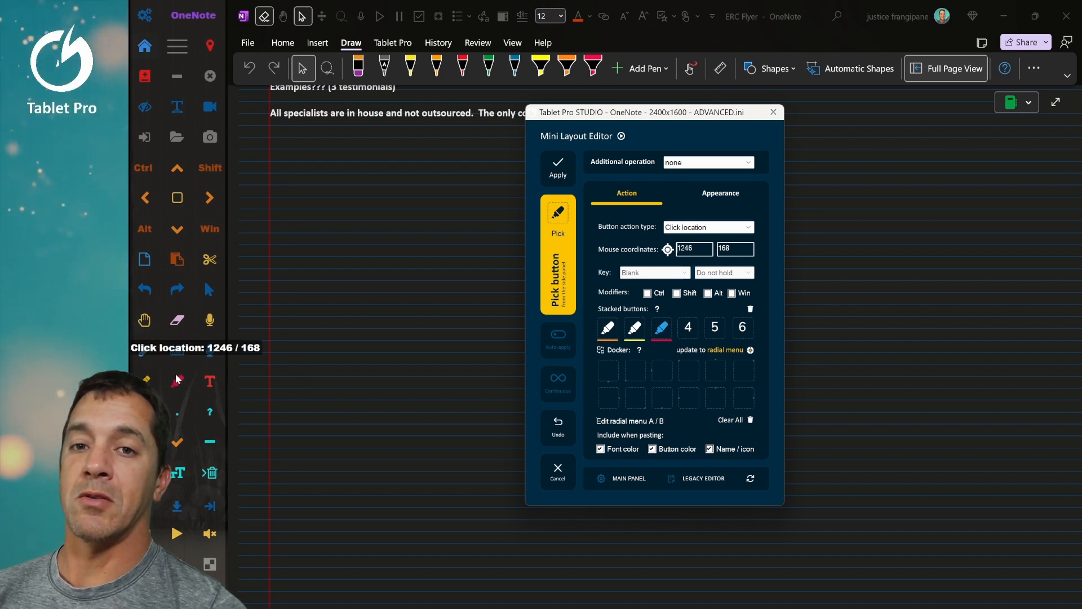
left_click(720, 193)
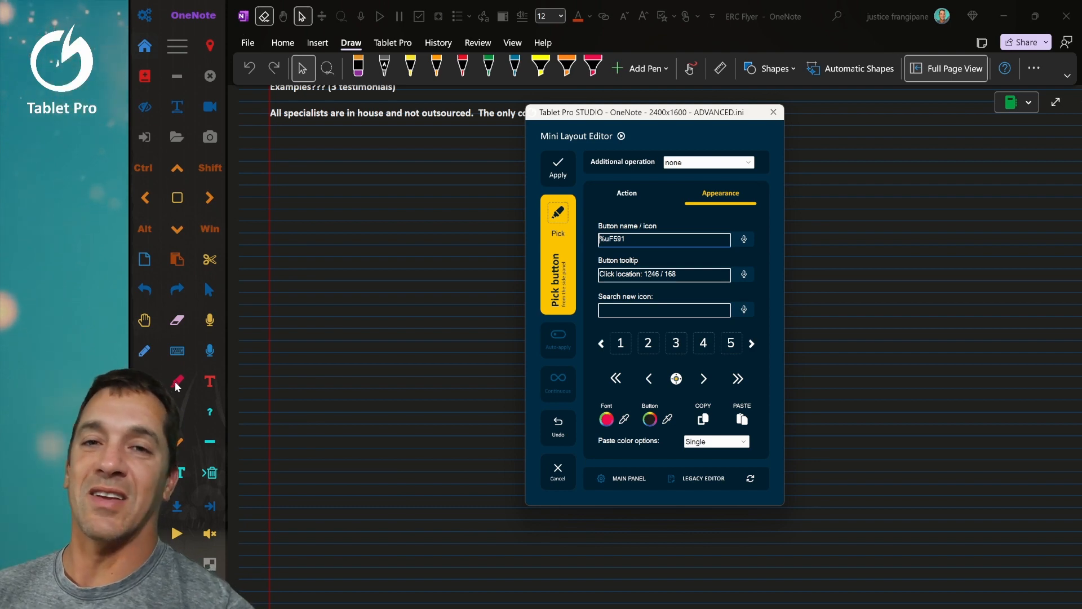
left_click(629, 478)
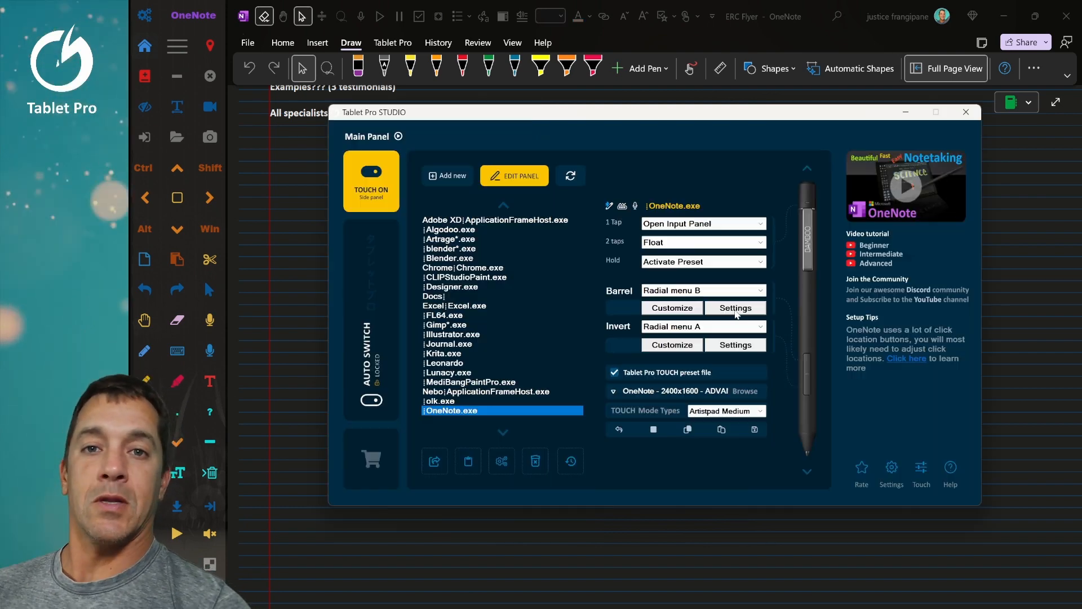
left_click(734, 307)
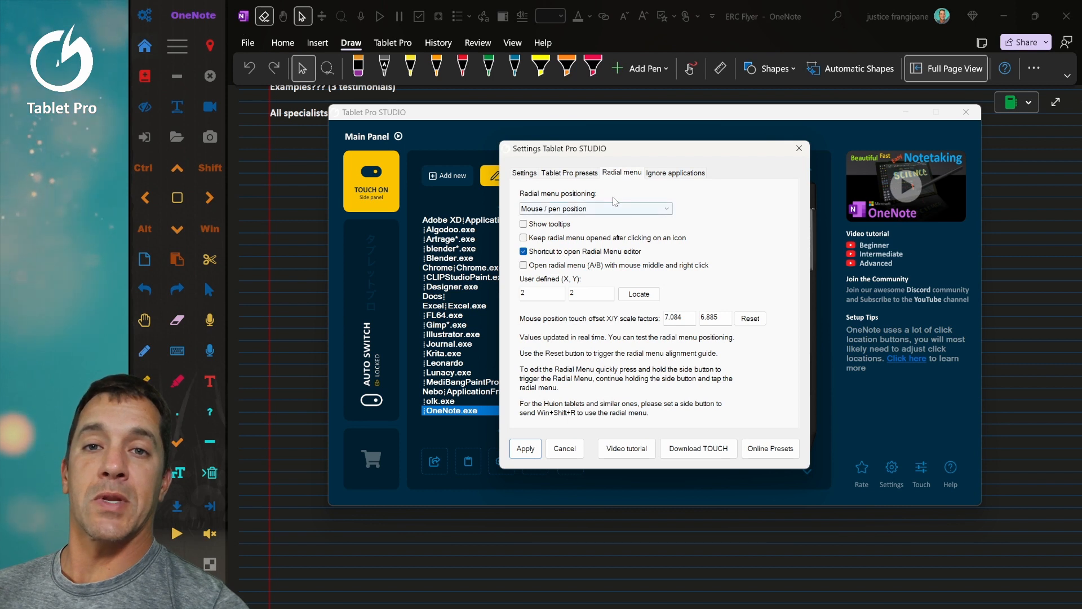
mouse_move(261, 218)
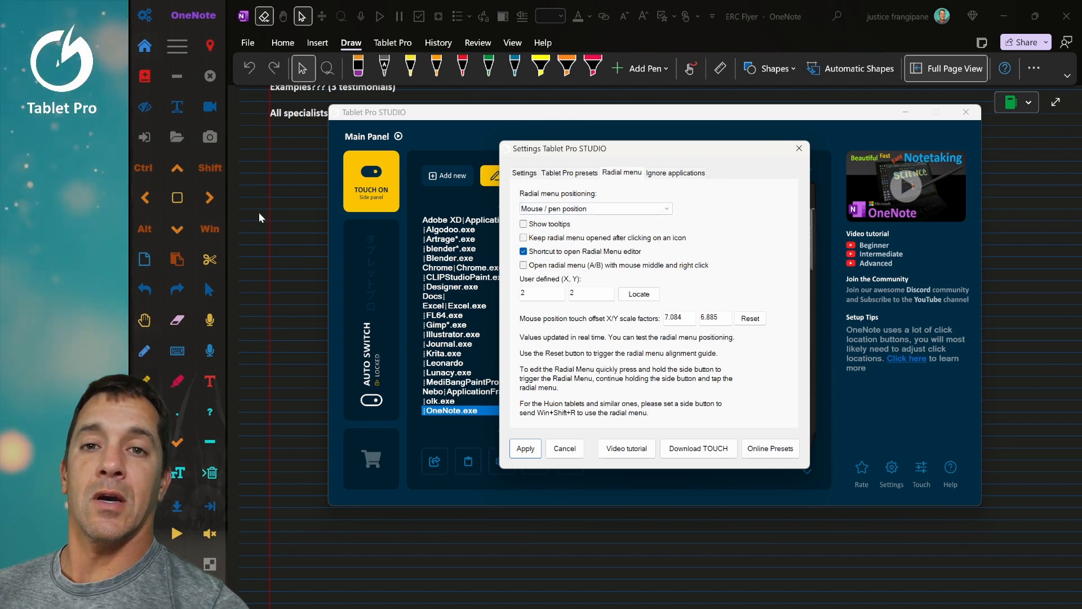
mouse_move(315, 290)
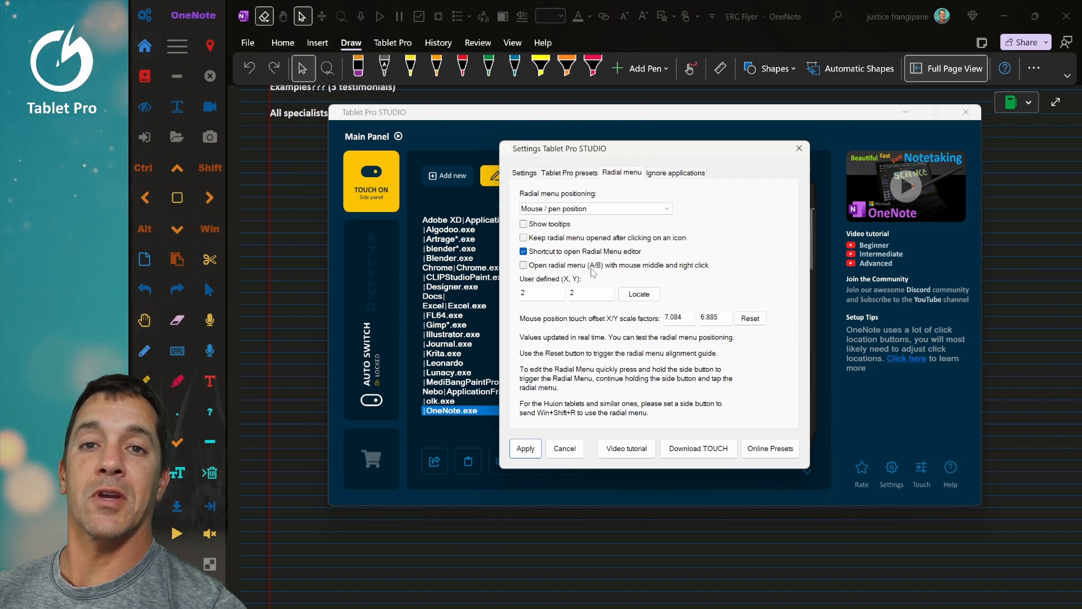
mouse_move(604, 237)
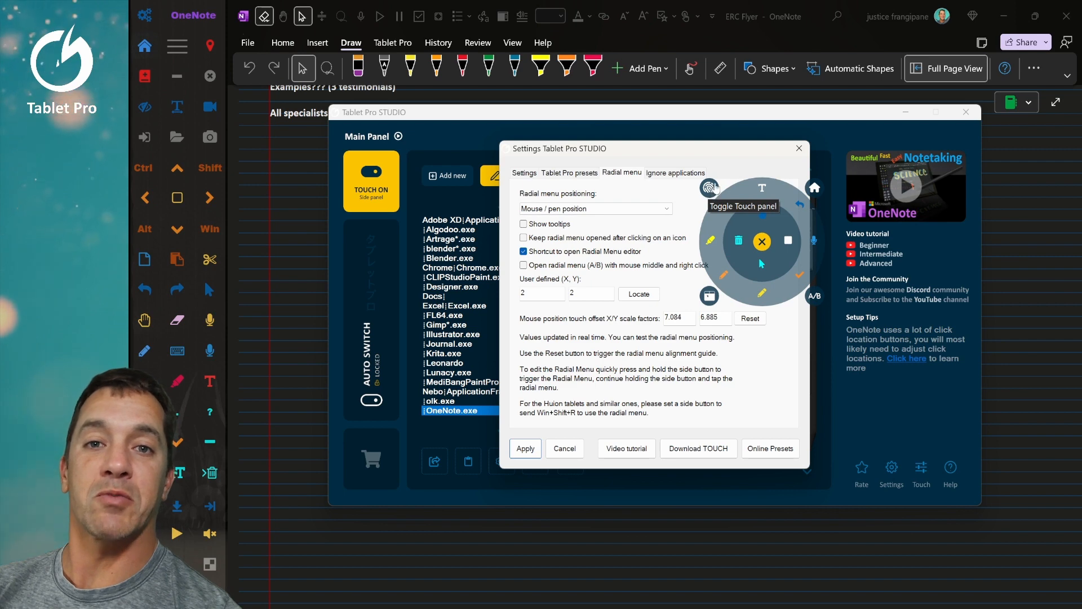
left_click(798, 148)
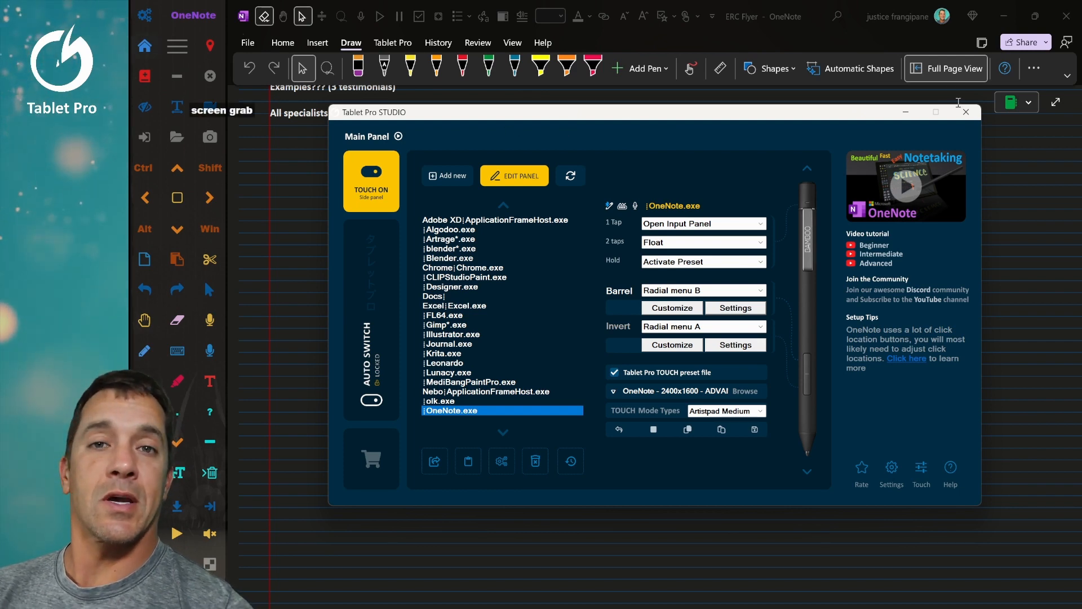
Close the main panel and dismiss the radial menu summoned with Win+Shift+B.
left_click(965, 111)
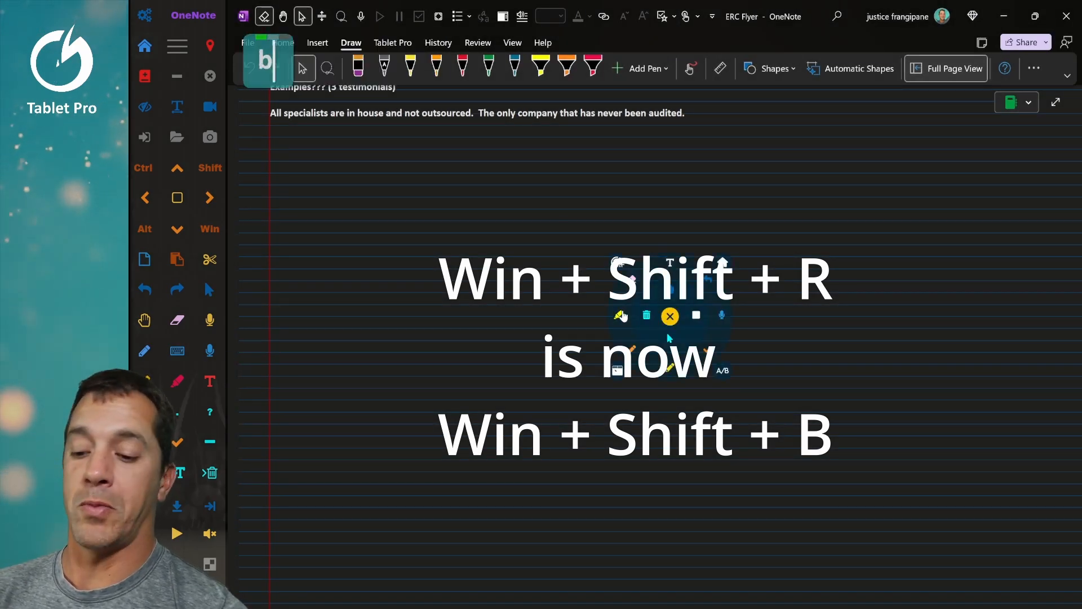
left_click(669, 315)
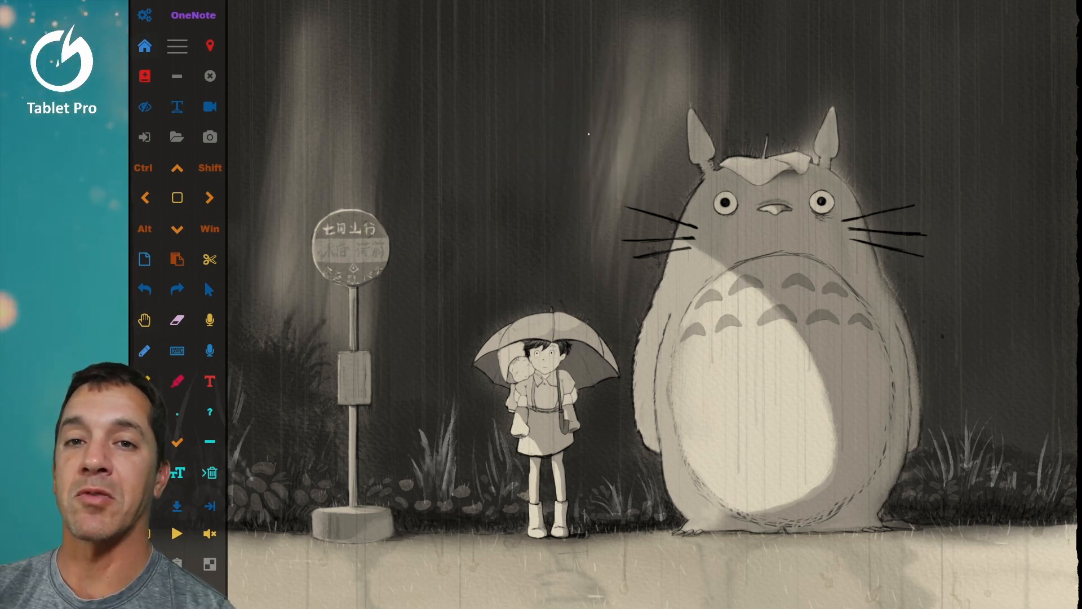
Show and close the main window from the radial menu, then reopen it with its Settings dialog.
left_click(588, 132)
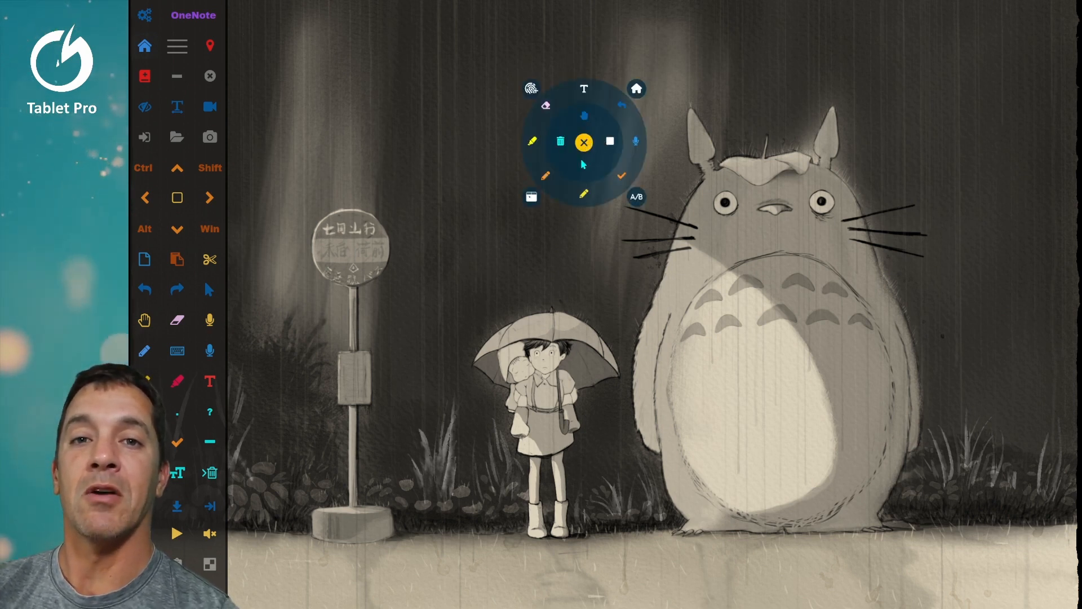
mouse_move(636, 88)
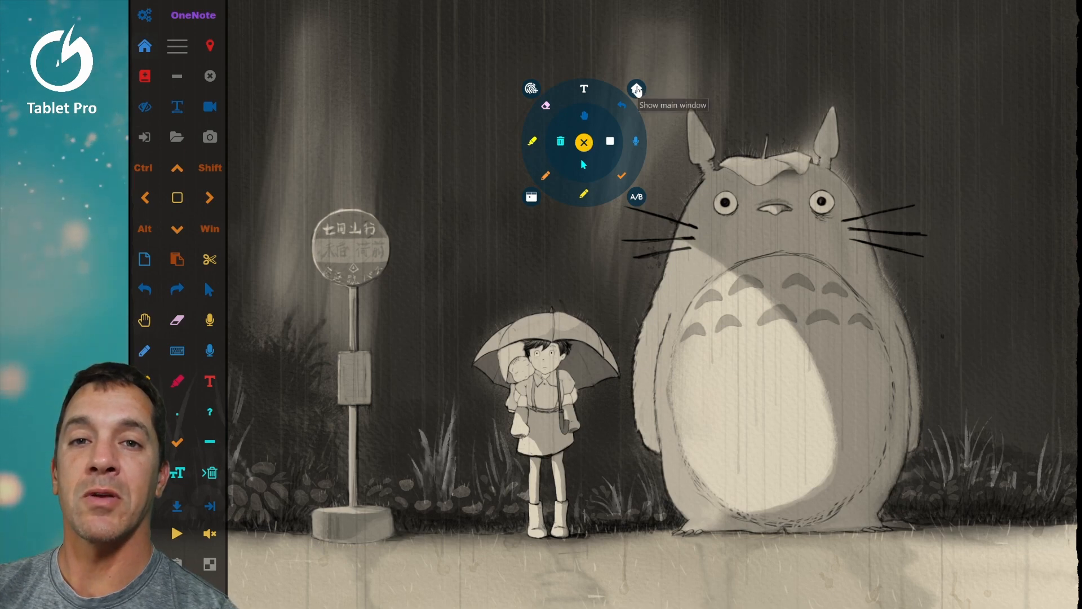
left_click(636, 90)
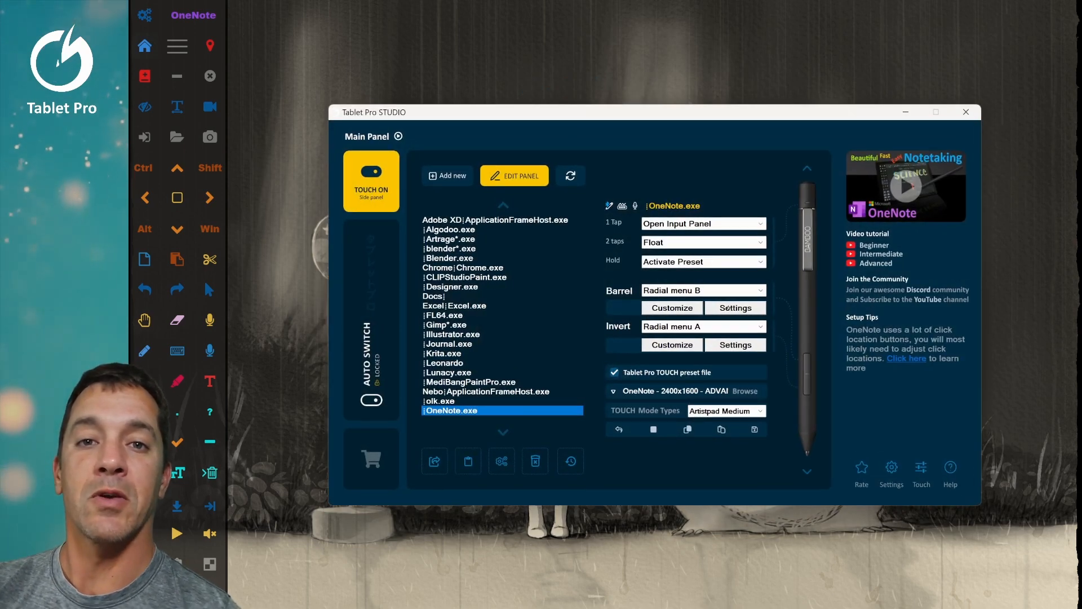
left_click(734, 307)
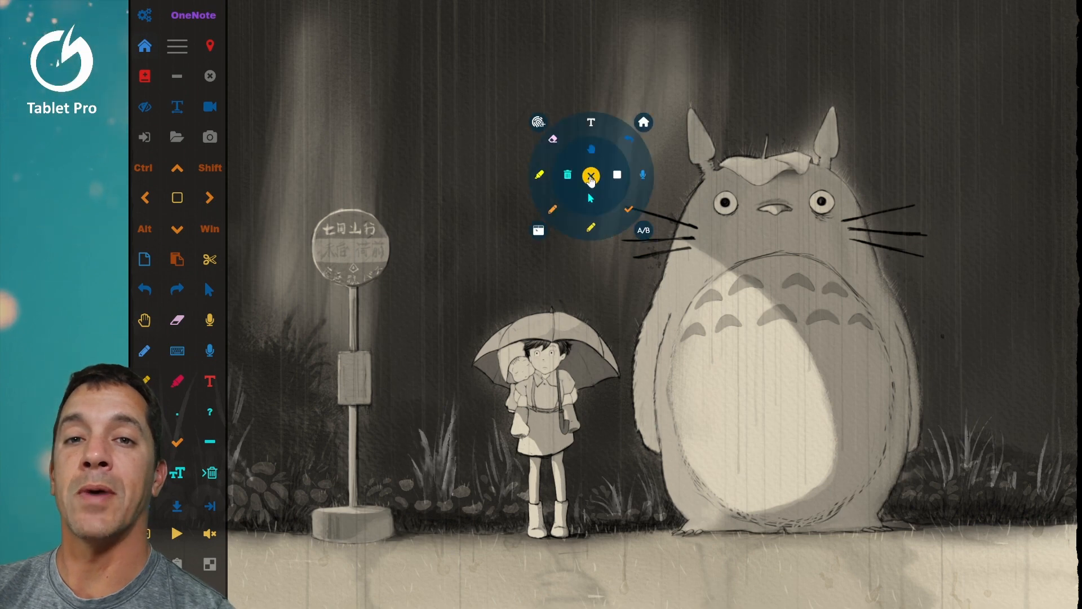
left_click(590, 175)
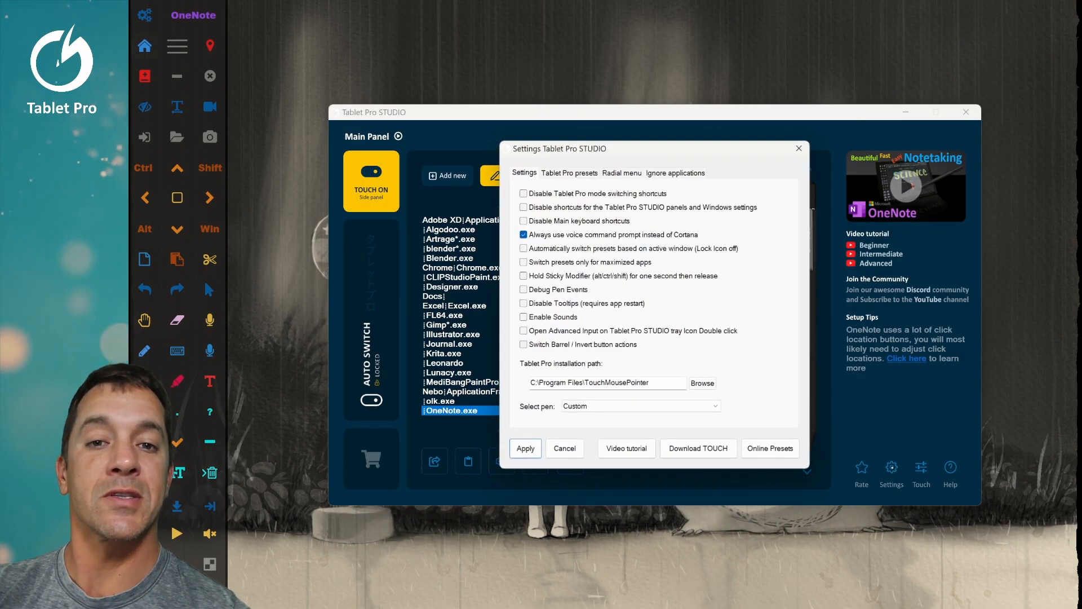
Show the Tablet Pro TOUCH Required notice with its download offer, then dismiss it.
left_click(698, 447)
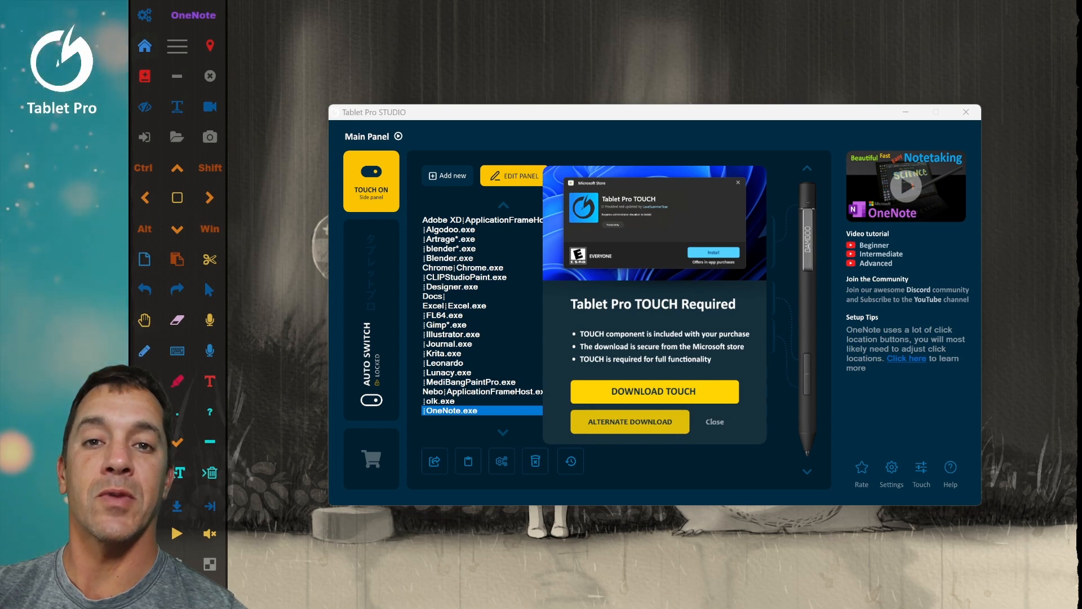
left_click(714, 421)
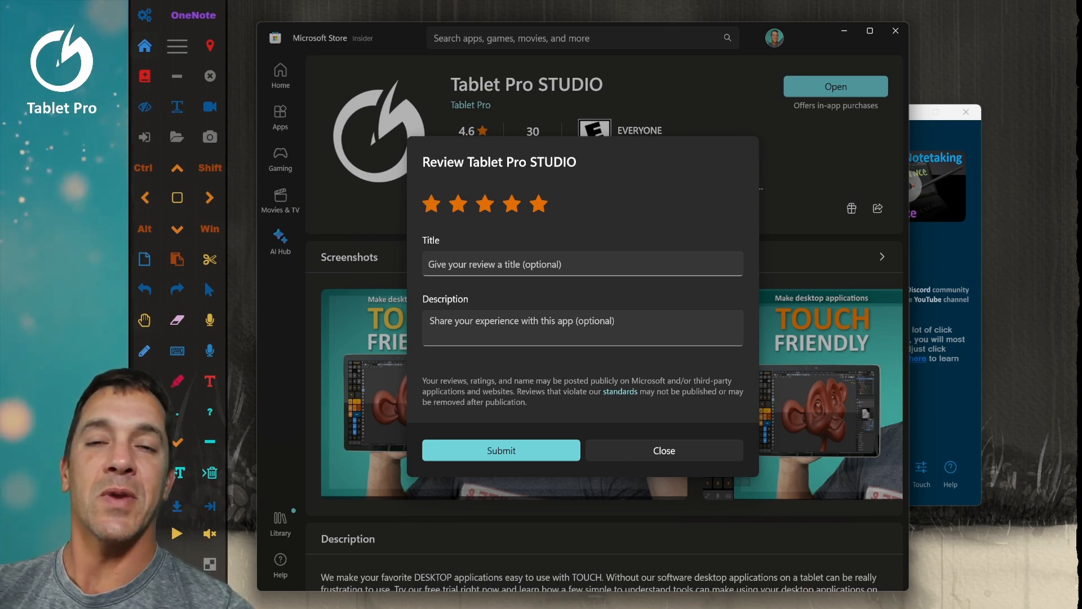
Dismiss the Tablet Pro STUDIO review form and the Store, returning to the main panel.
left_click(663, 449)
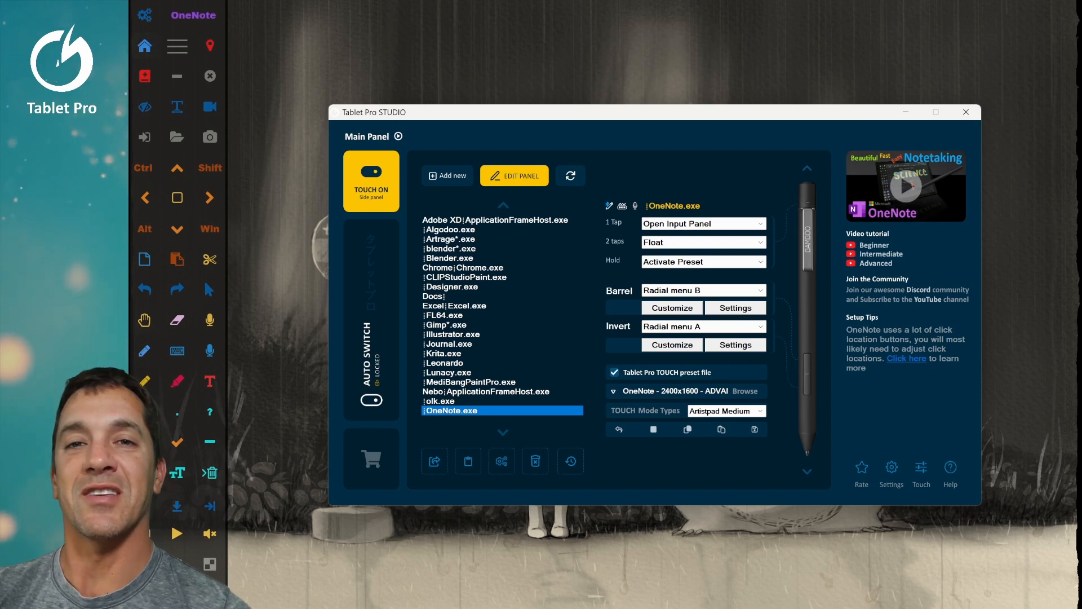